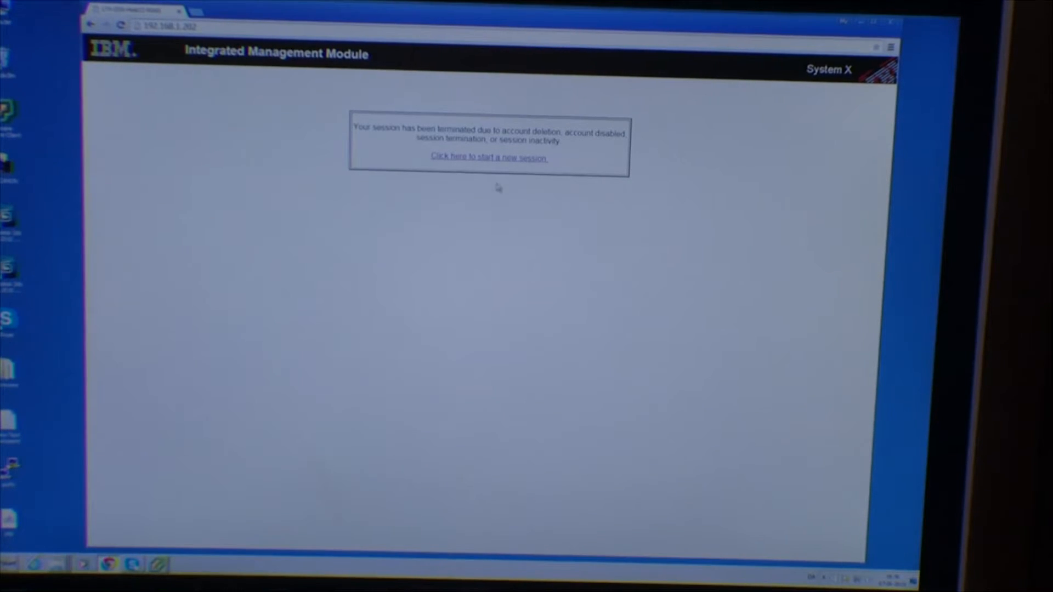
# Begin a new IMM session and enter user name USERID with its password
pyautogui.click(488, 157)
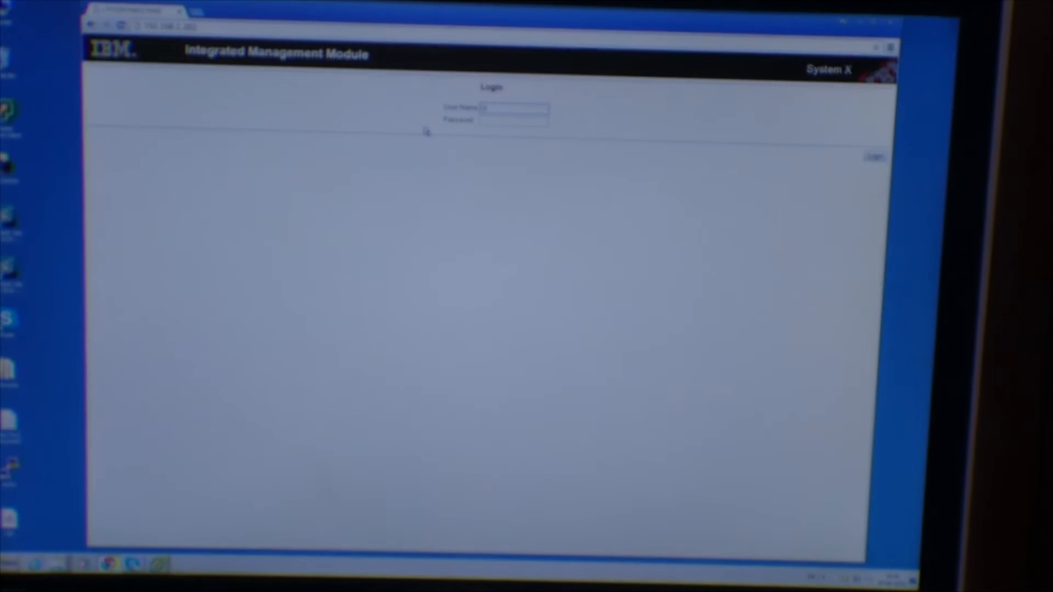
pyautogui.write('USERID')
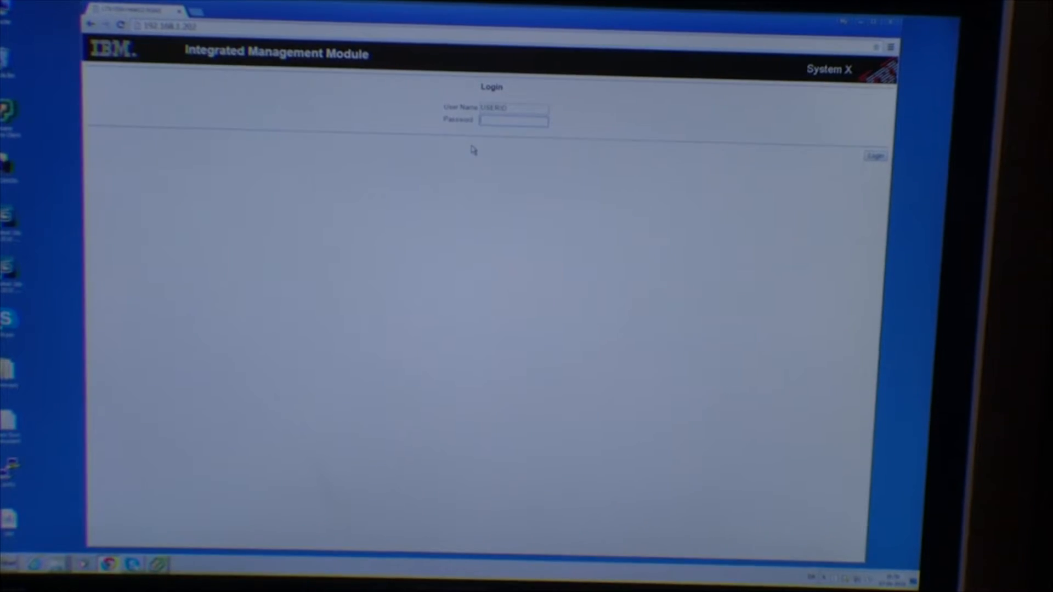
pyautogui.write('password')
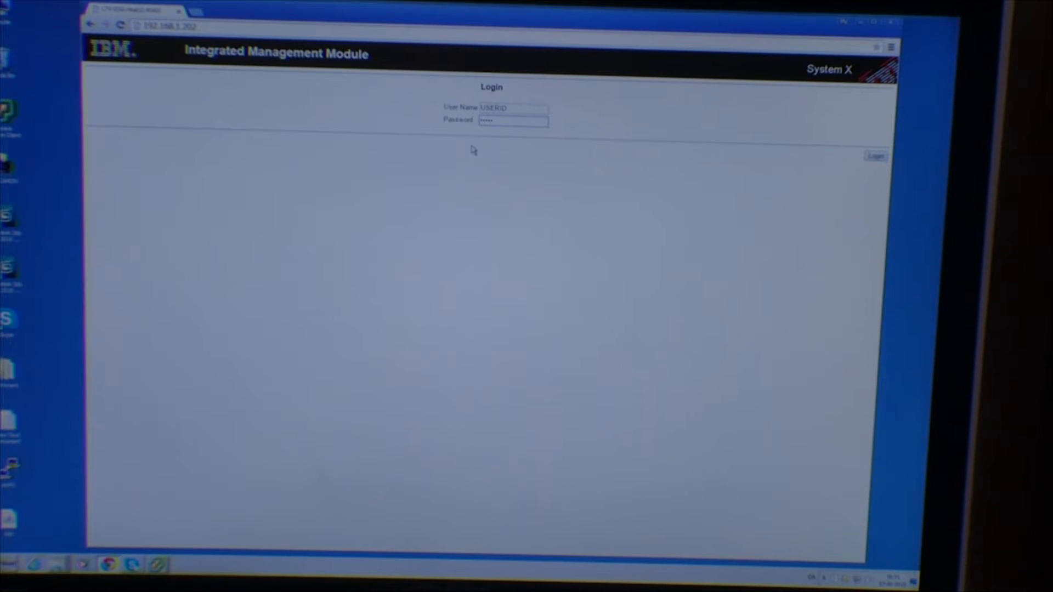
pyautogui.write('•')
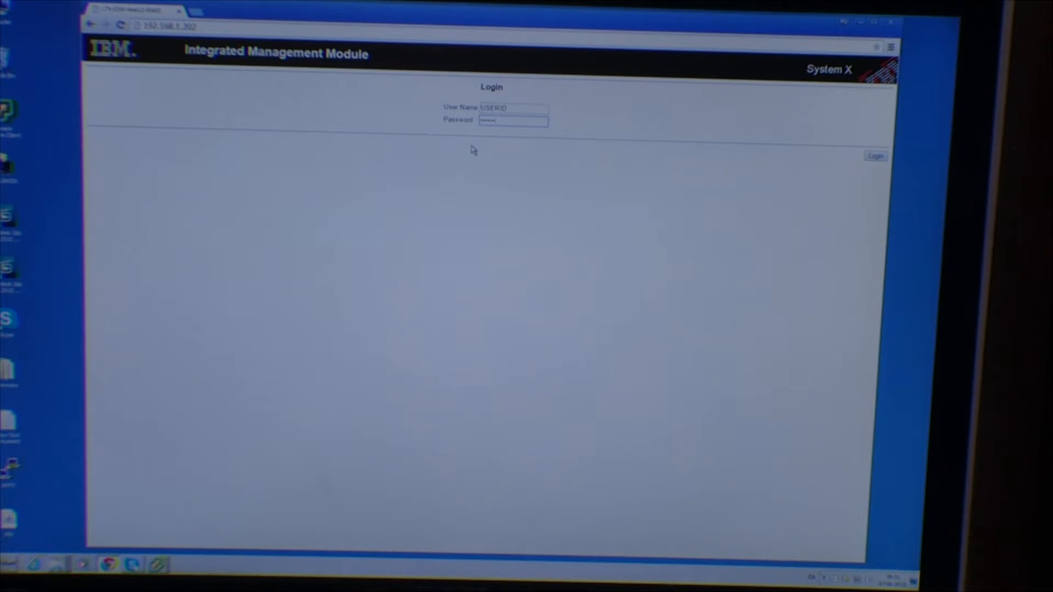
pyautogui.write('password')
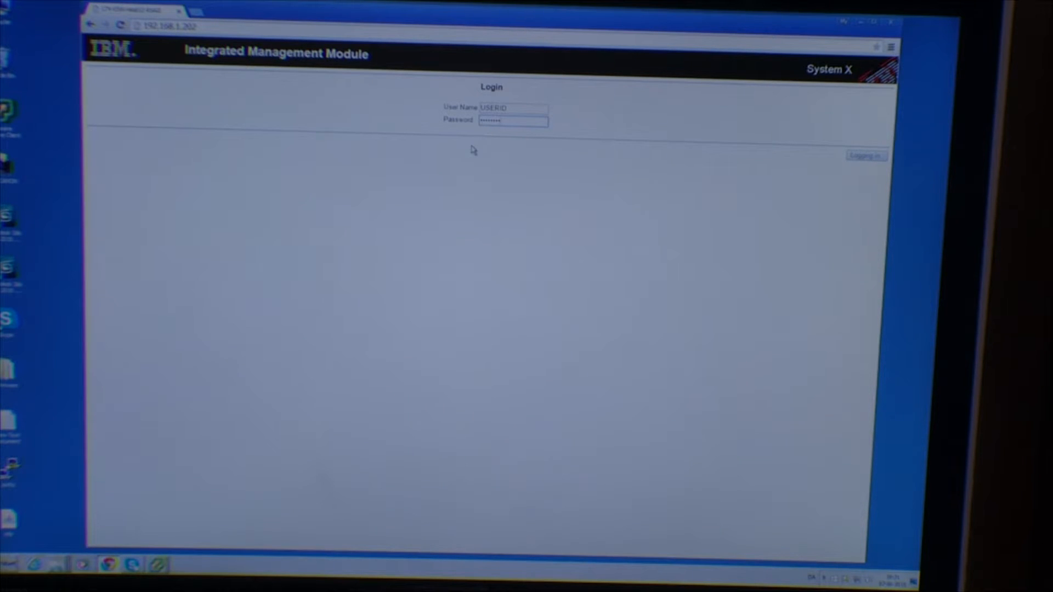
# Choose an inactive-session timeout and continue to the System Status overview
pyautogui.click(865, 156)
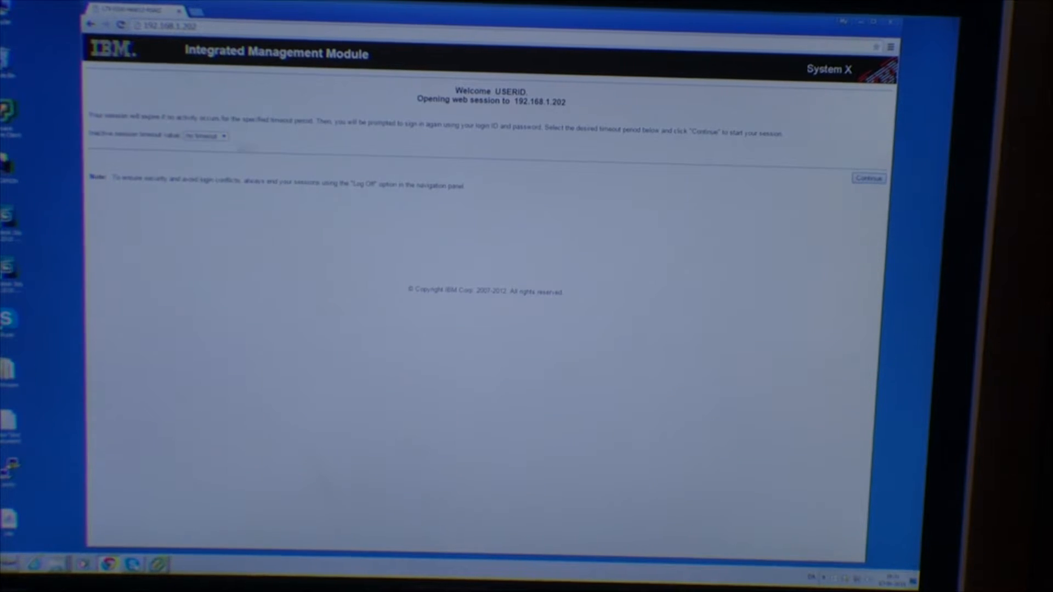
pyautogui.click(207, 135)
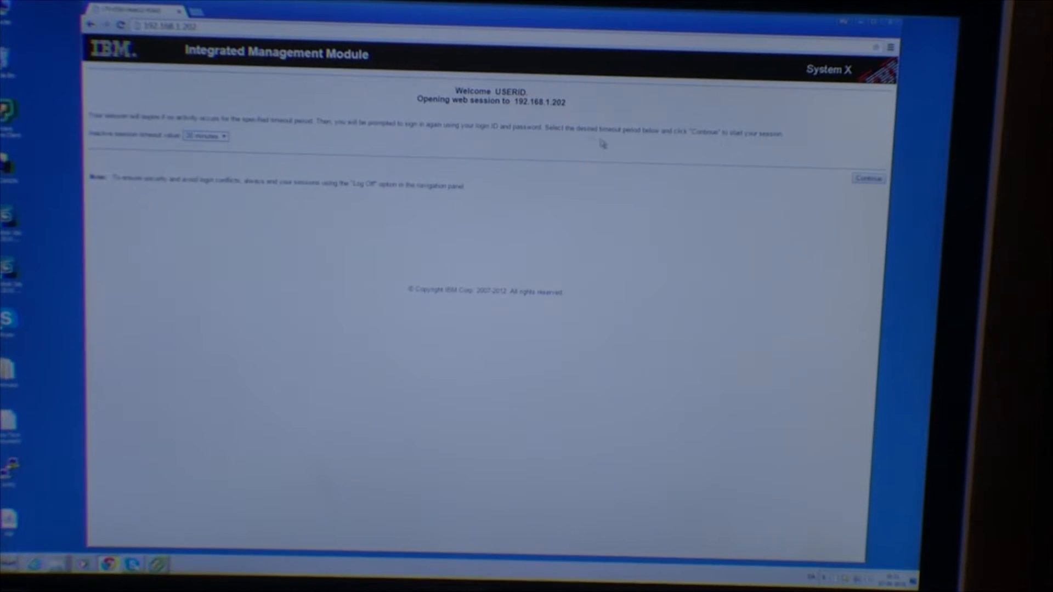
pyautogui.click(866, 178)
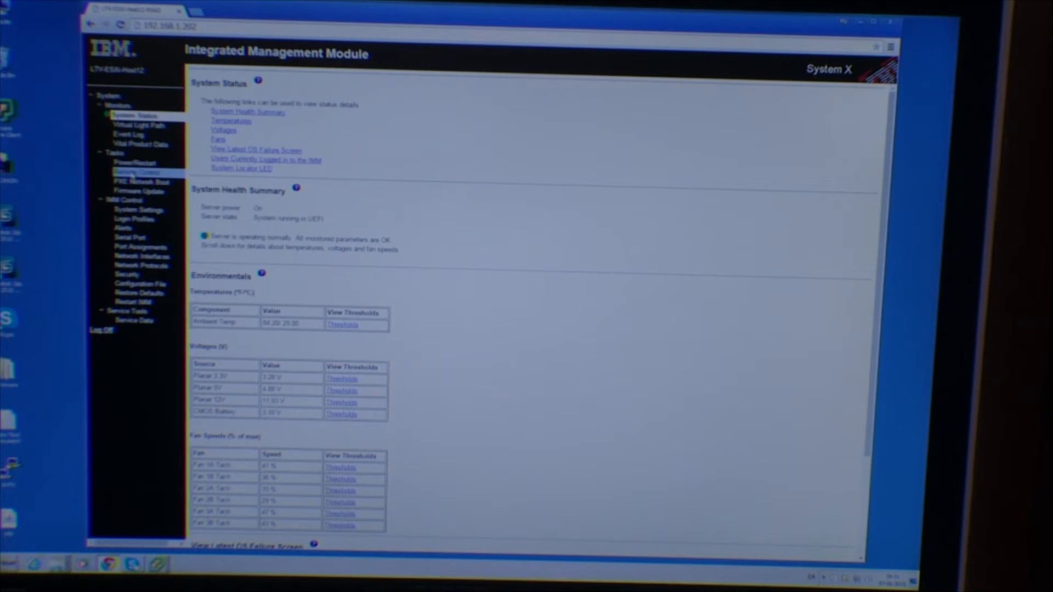
# Go to the Remote Control page from the Tasks navigation
pyautogui.click(134, 172)
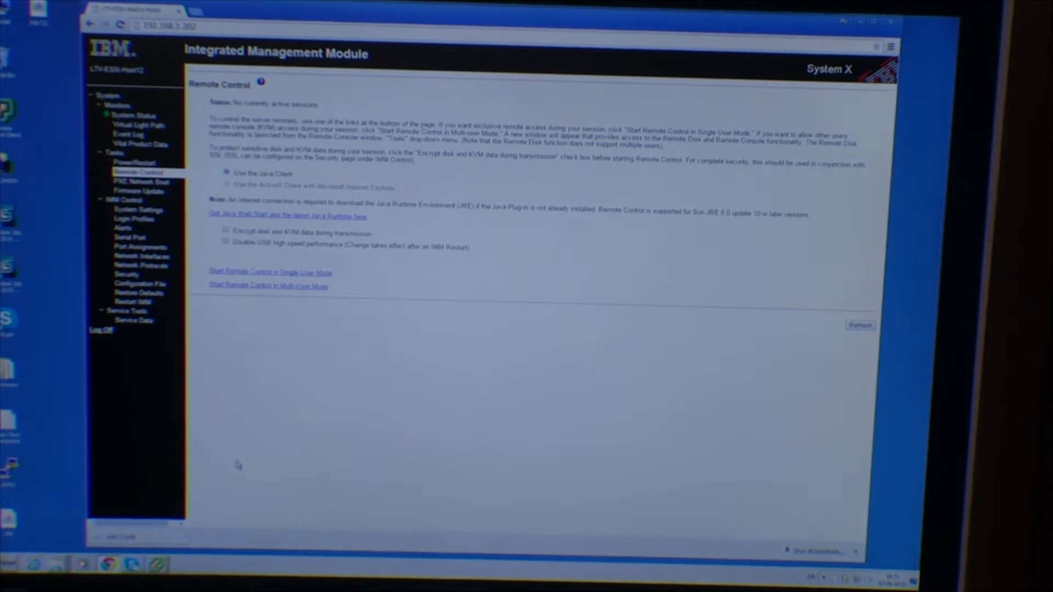
# Start Remote Control in Single User Mode, accepting the risk and running the viewer
pyautogui.click(268, 272)
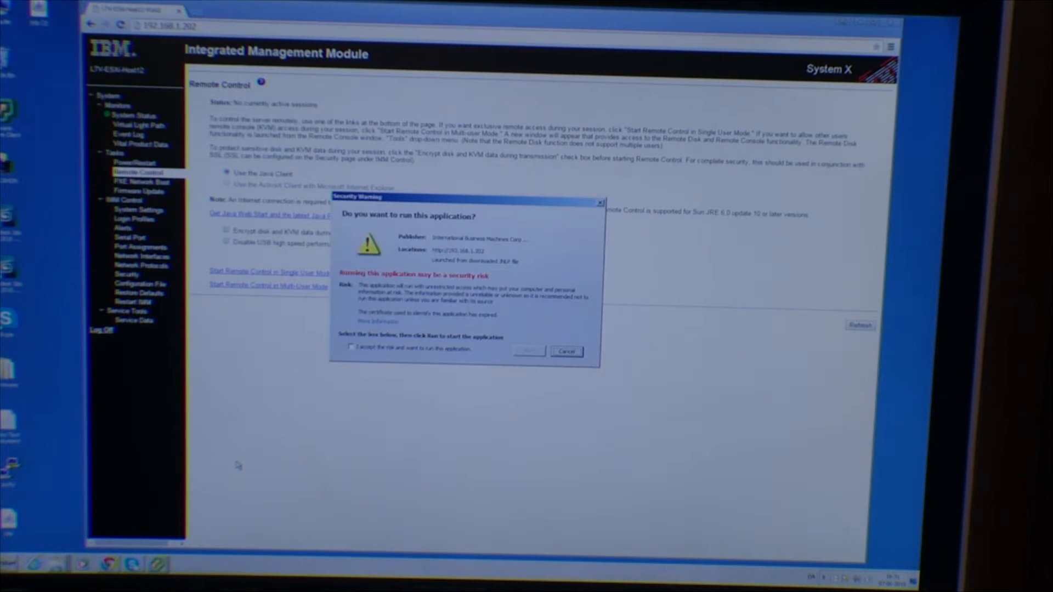
pyautogui.click(352, 348)
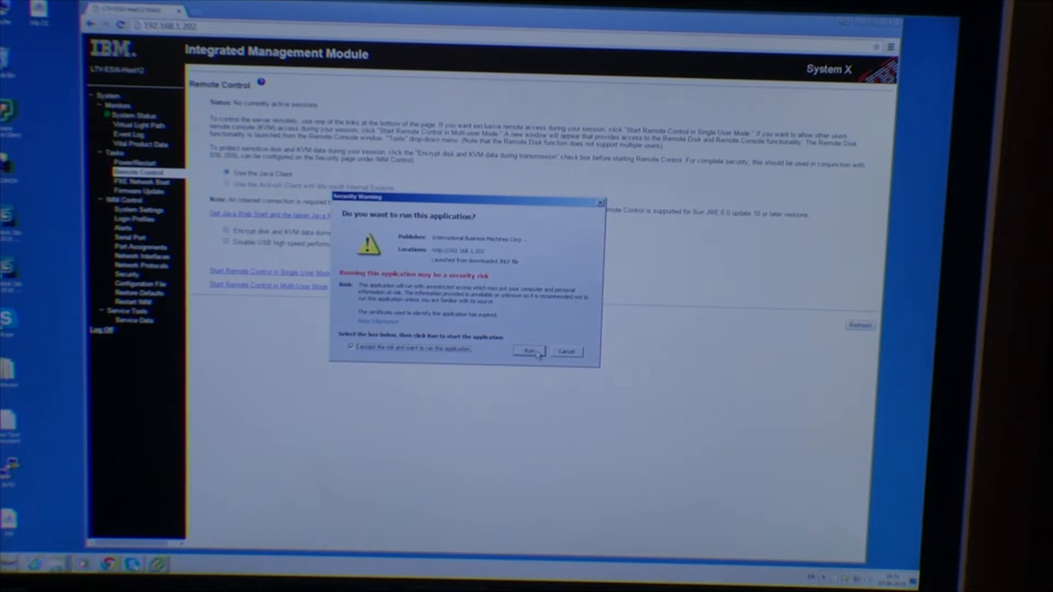
pyautogui.click(529, 351)
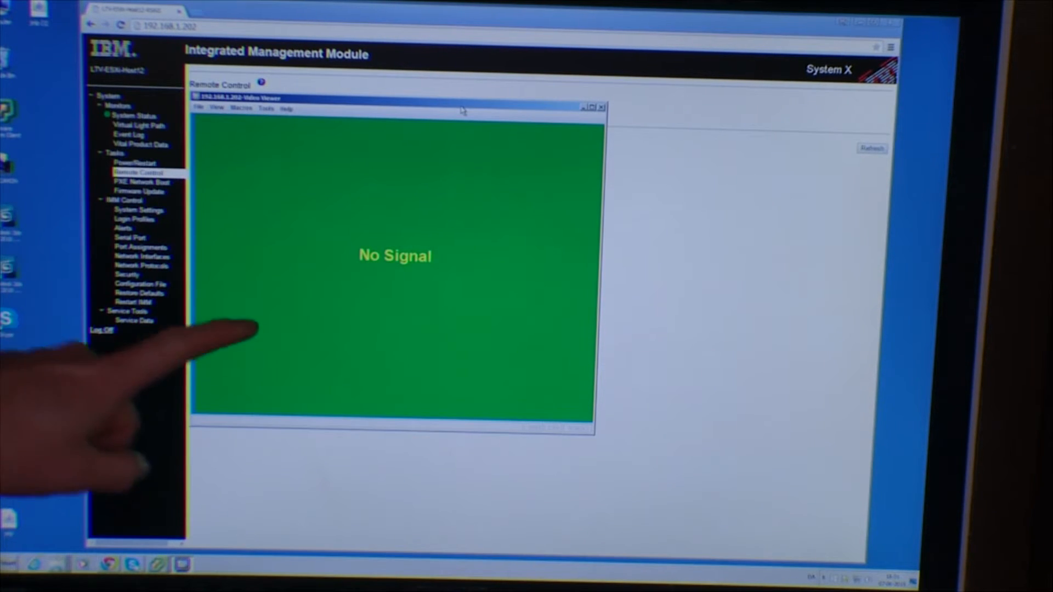
pyautogui.moveTo(201, 370)
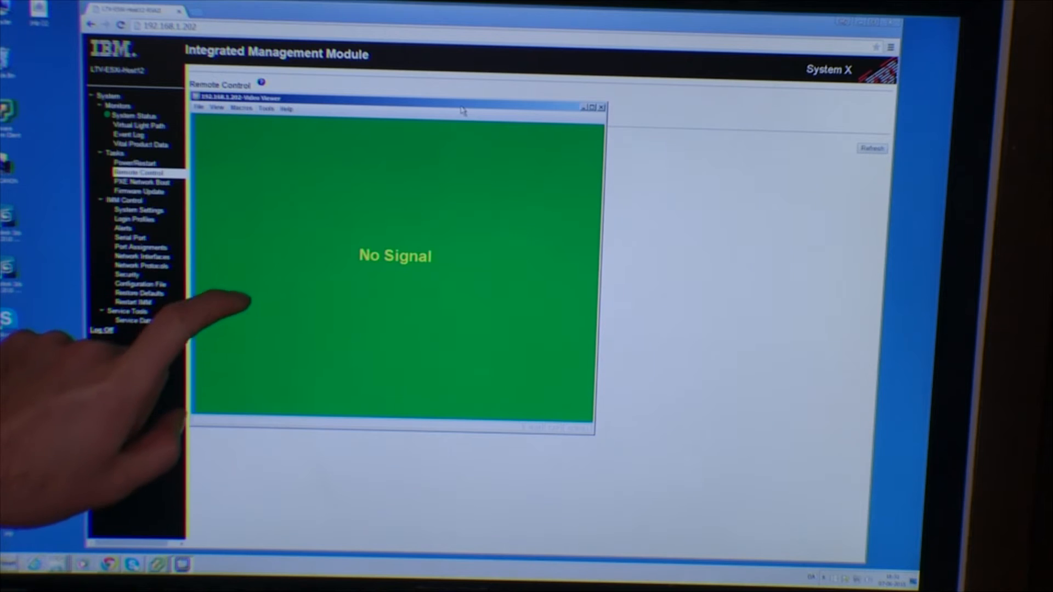
pyautogui.moveTo(222, 316)
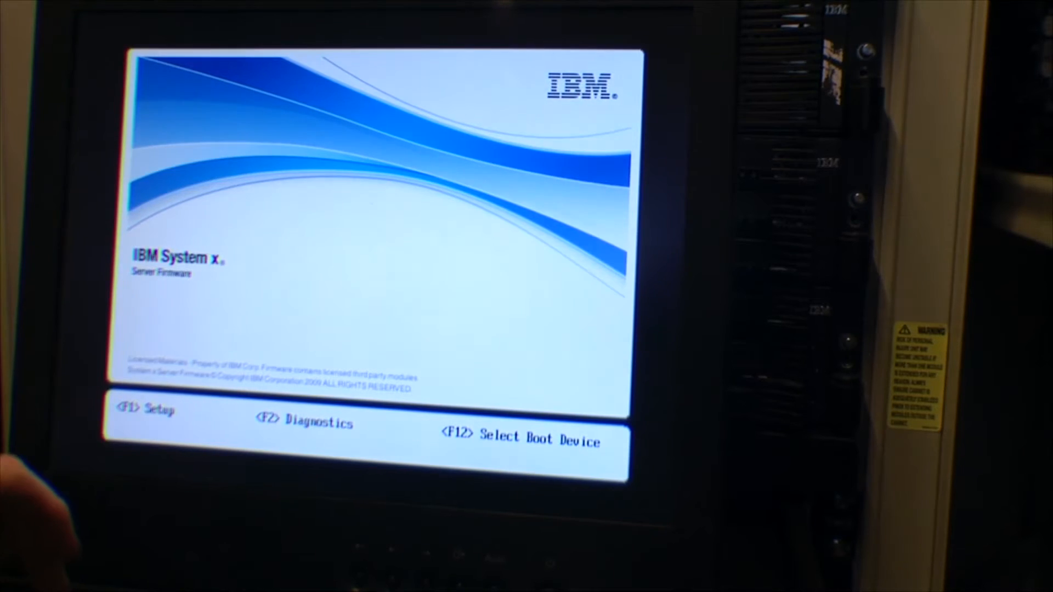
pyautogui.press('f1')
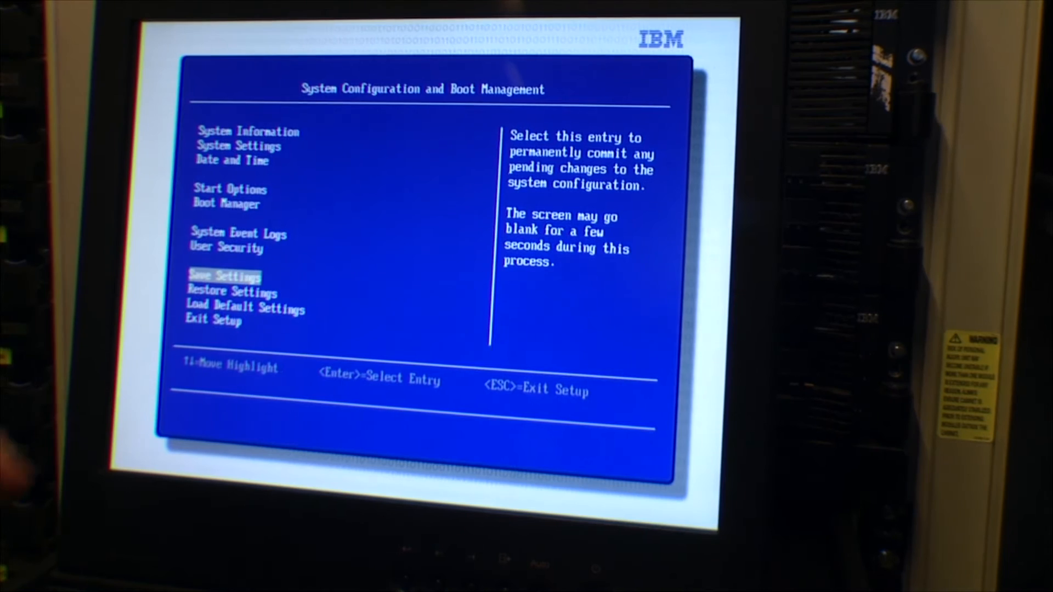
pyautogui.press('Down')
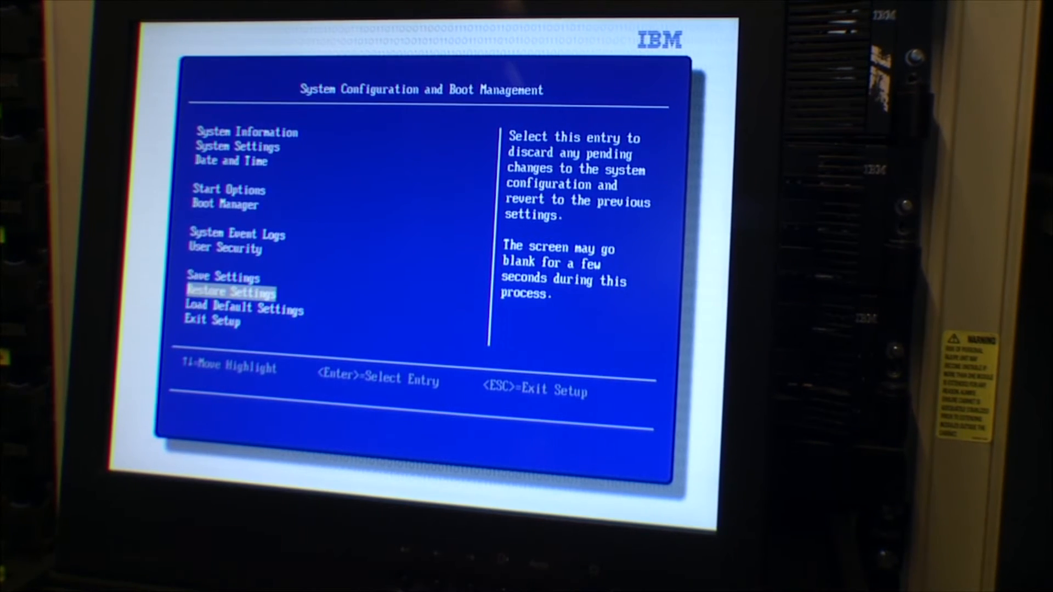